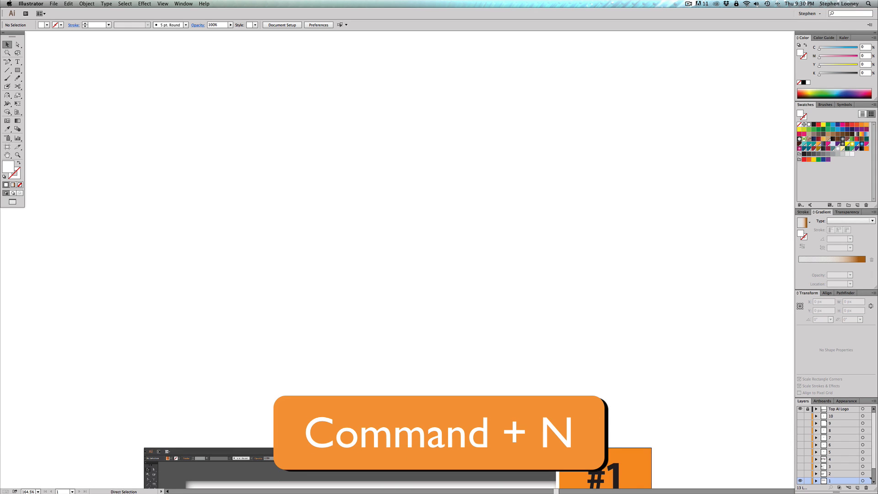
# Open the New Document dialog from the File menu
pyautogui.click(88, 6)
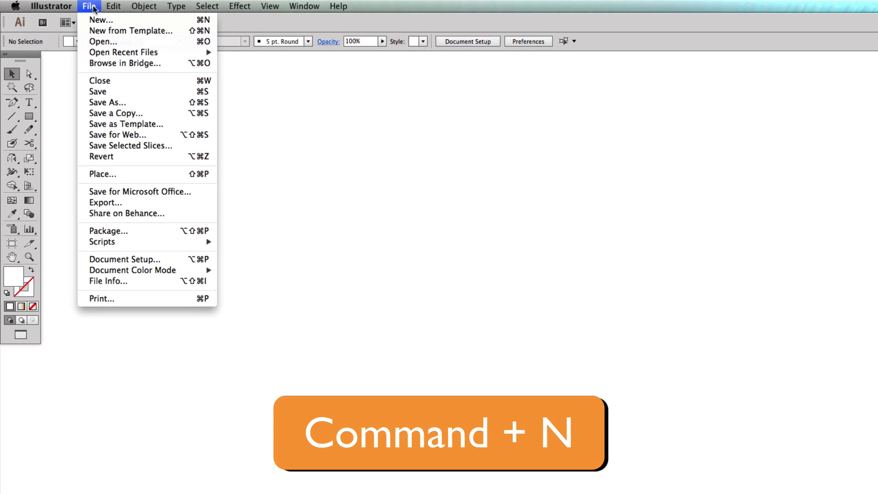
pyautogui.moveTo(101, 21)
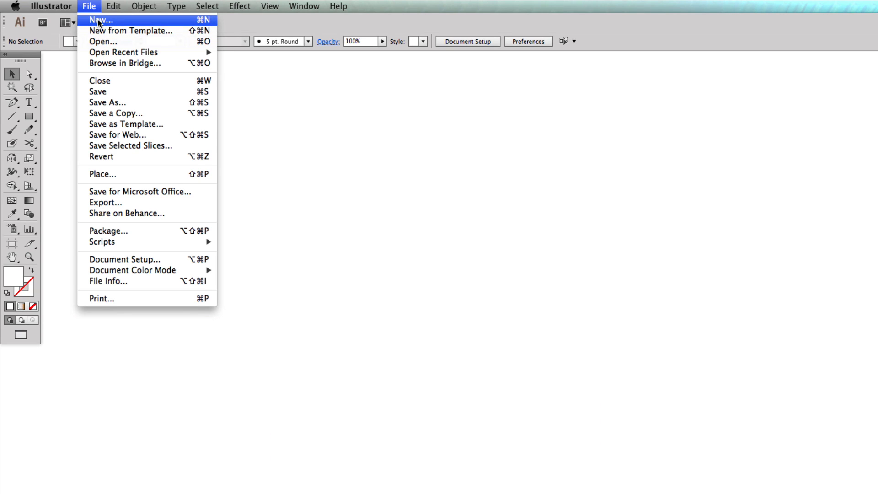
pyautogui.moveTo(128, 28)
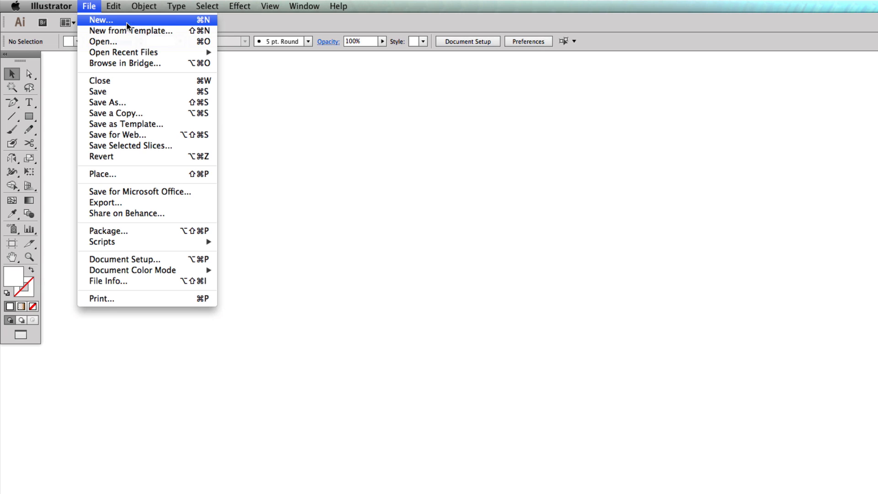
pyautogui.moveTo(158, 22)
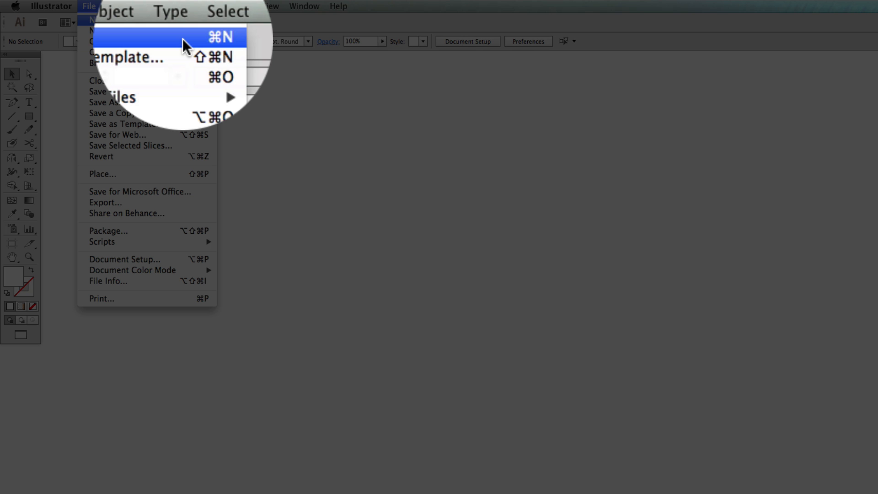
pyautogui.click(163, 36)
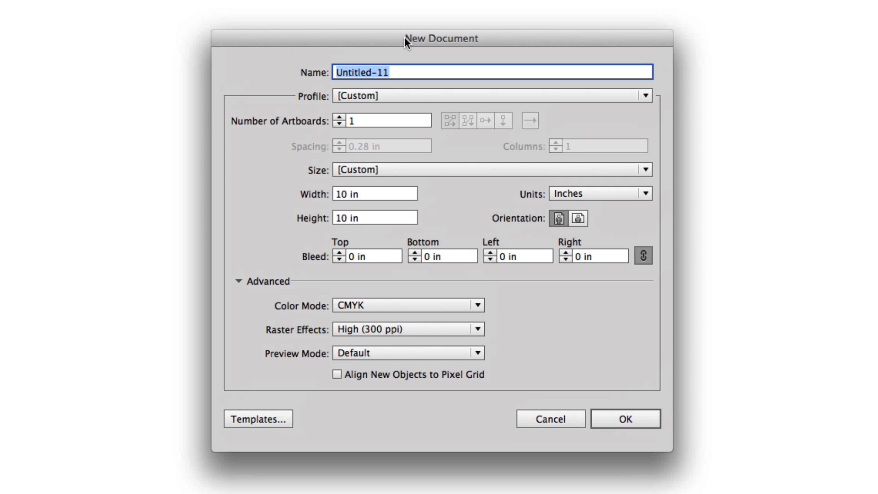
# Name the new document 'New Logo Design'
pyautogui.click(238, 281)
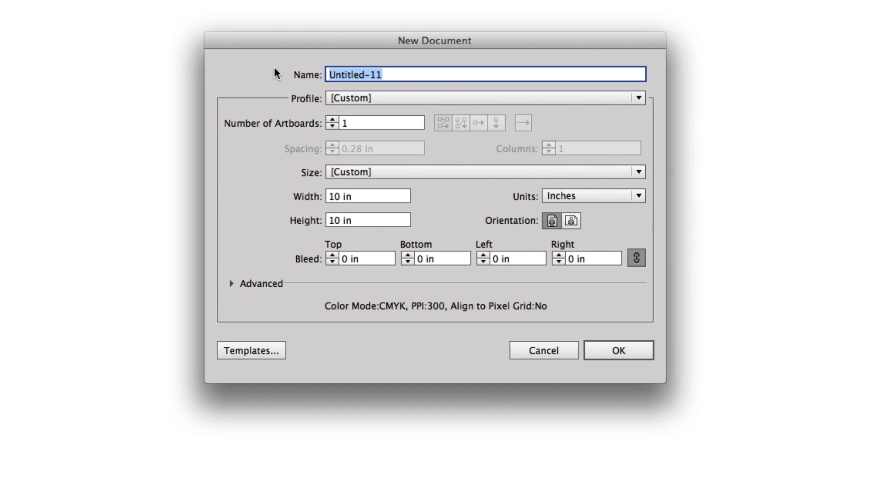
pyautogui.write('New Lo')
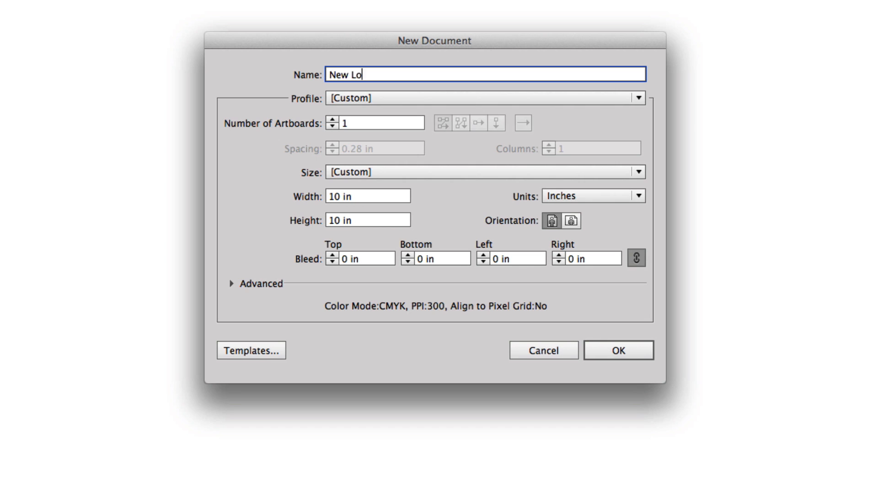
pyautogui.write('go De')
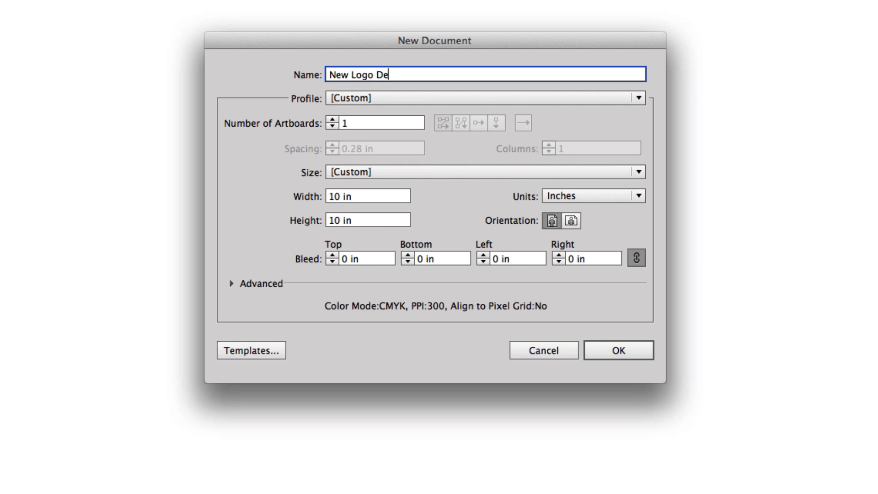
pyautogui.write('sign')
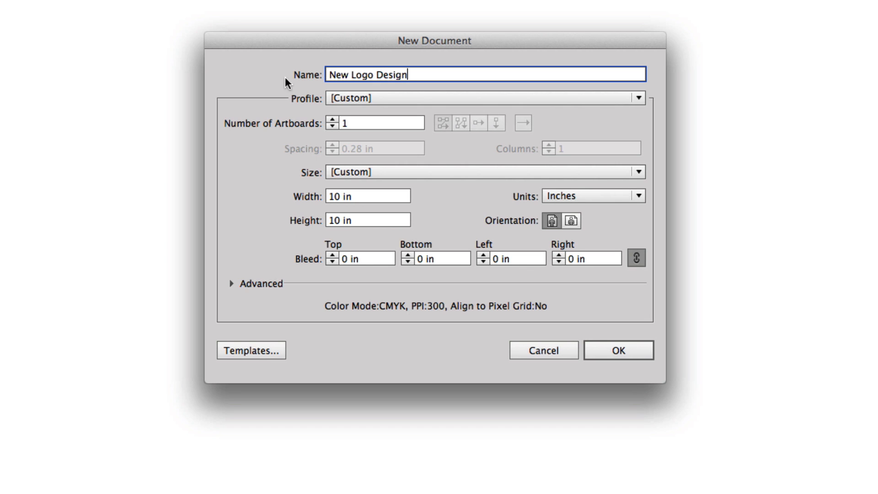
pyautogui.moveTo(560, 103)
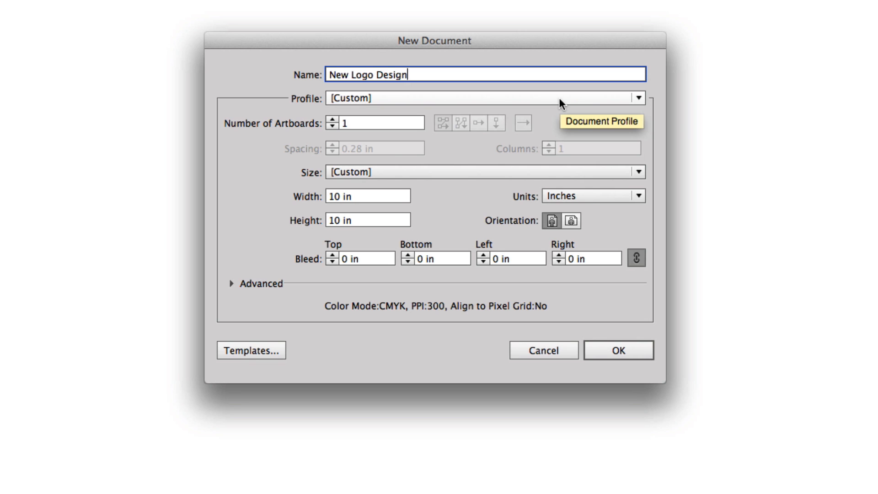
# Switch the document profile to Print, giving a Letter-size page
pyautogui.click(637, 98)
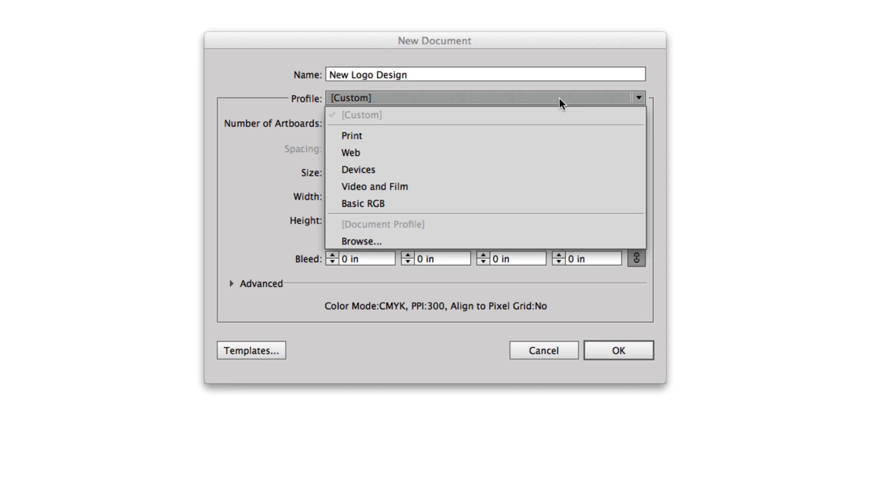
pyautogui.moveTo(528, 137)
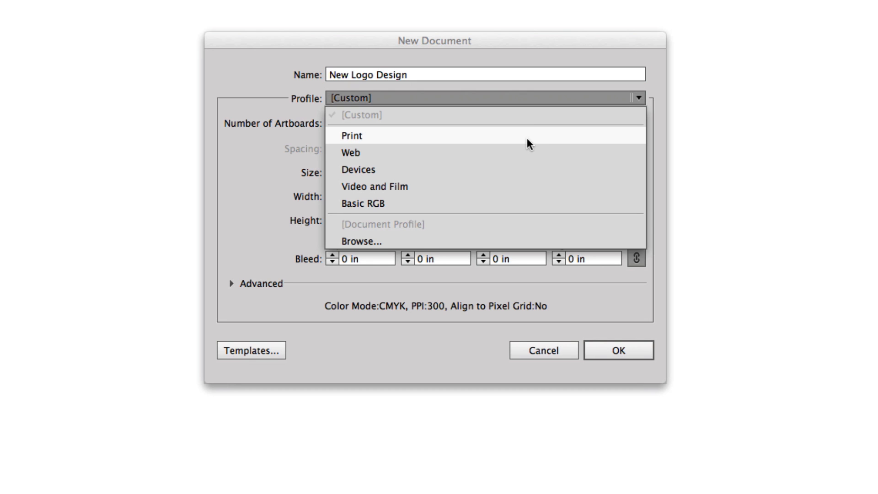
pyautogui.click(351, 136)
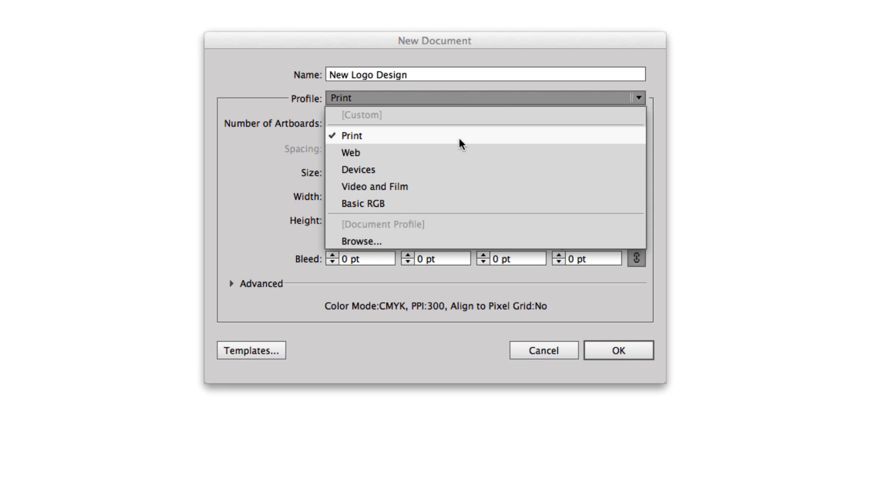
pyautogui.moveTo(460, 140)
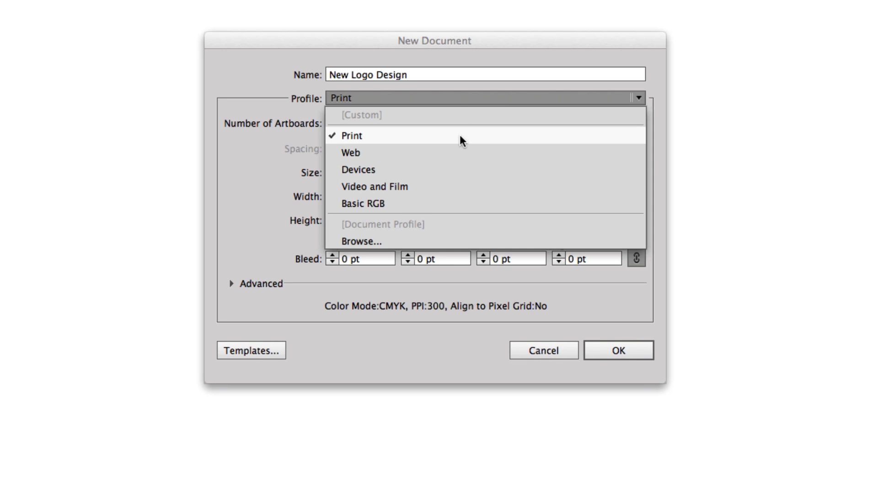
pyautogui.click(351, 136)
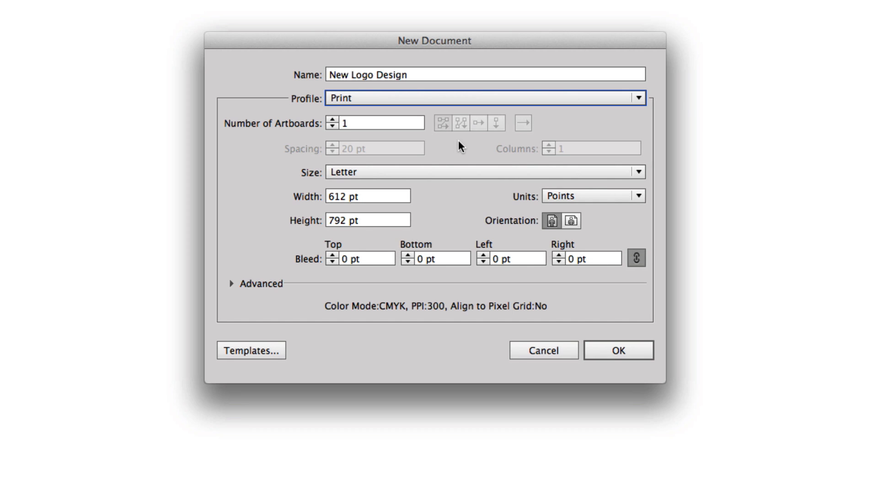
pyautogui.moveTo(333, 121)
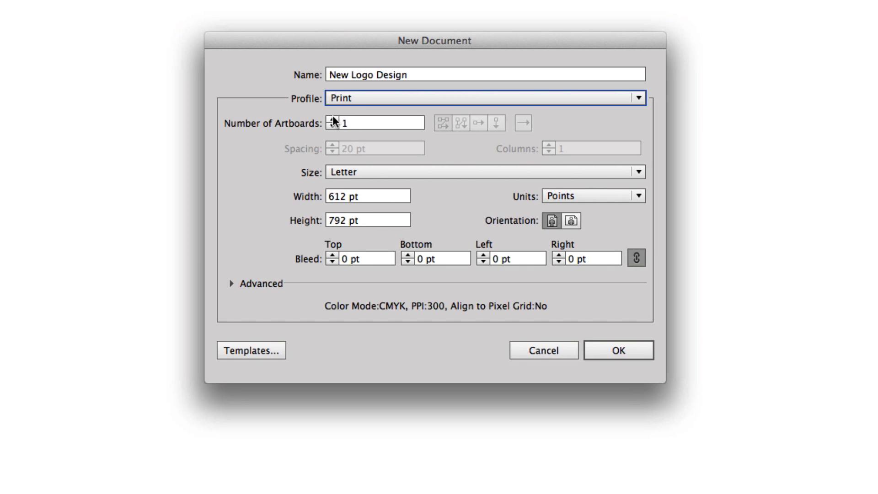
pyautogui.moveTo(361, 142)
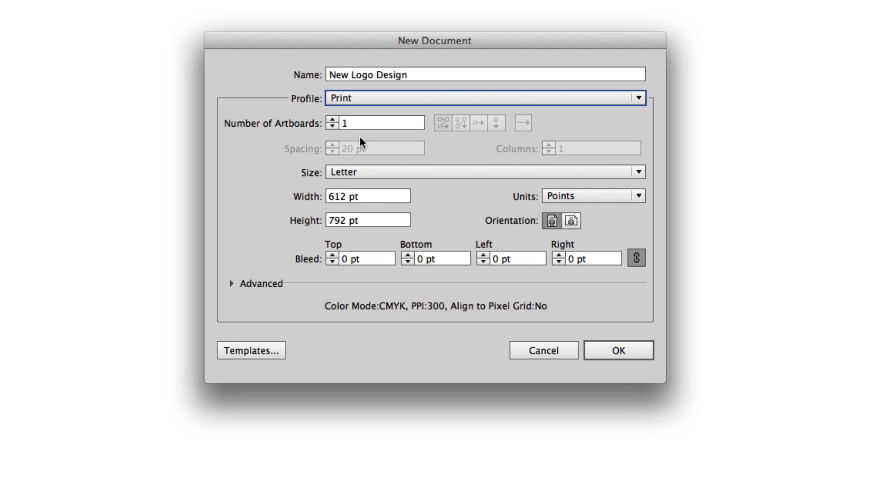
pyautogui.moveTo(389, 178)
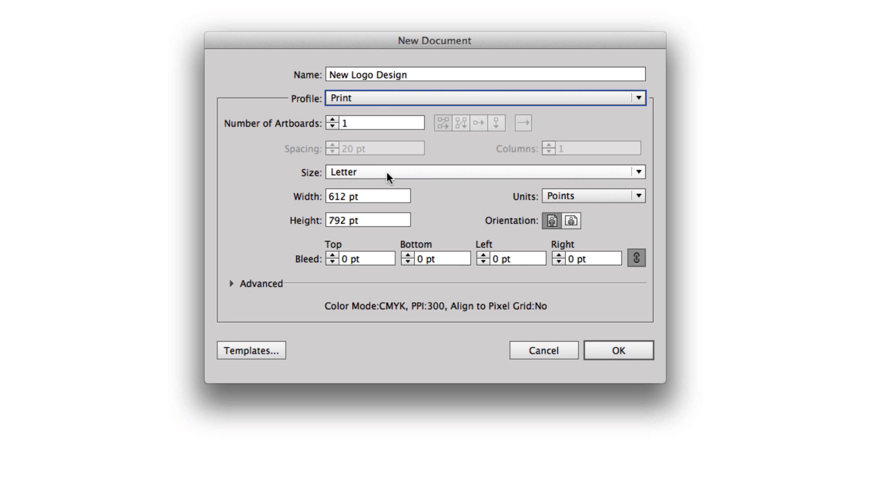
pyautogui.moveTo(599, 206)
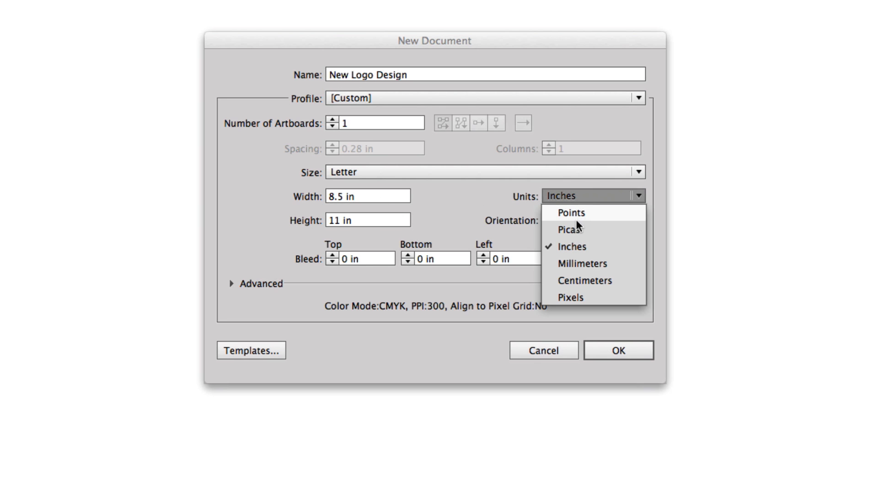
pyautogui.moveTo(579, 247)
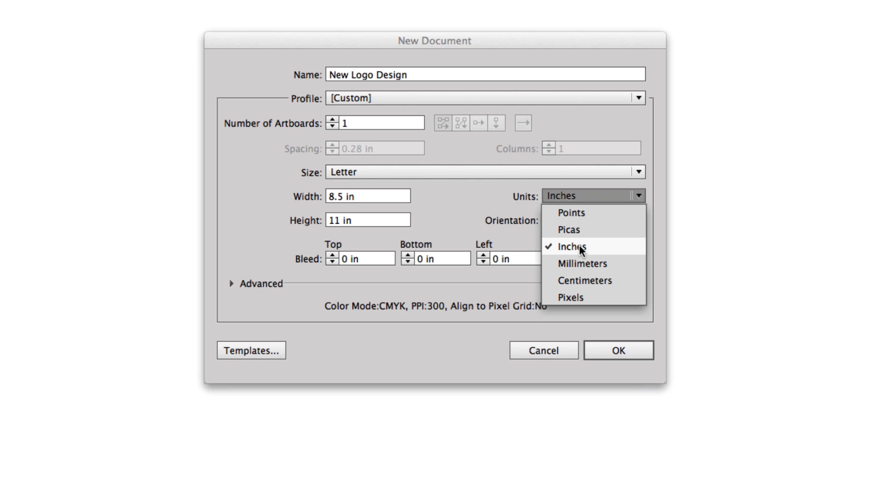
pyautogui.moveTo(558, 251)
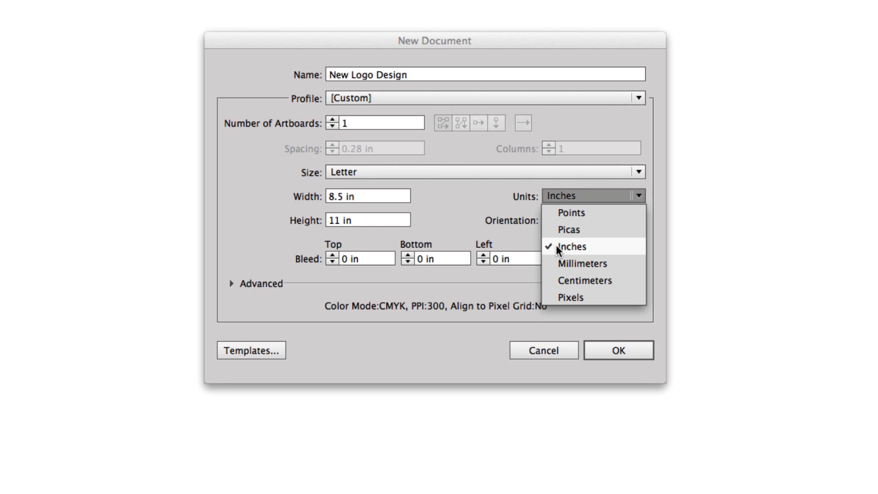
# Keep inches as the unit and apply a 0.125 in bleed to all four sides
pyautogui.click(570, 247)
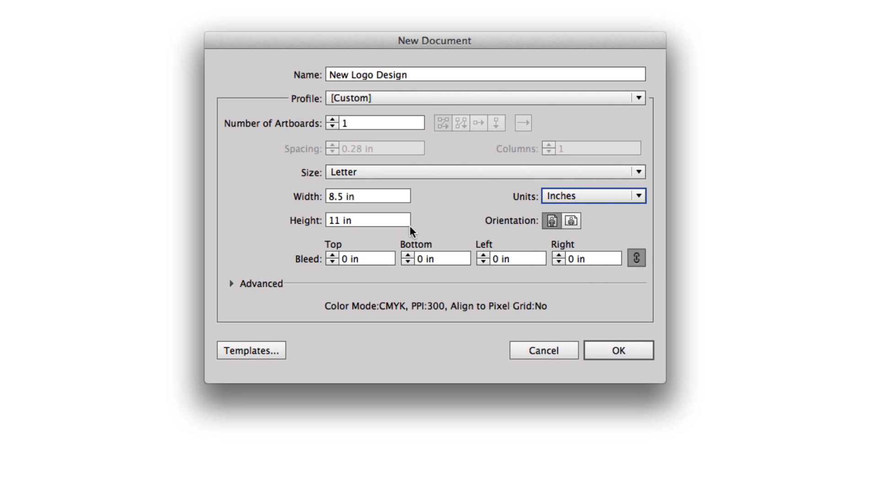
pyautogui.moveTo(364, 263)
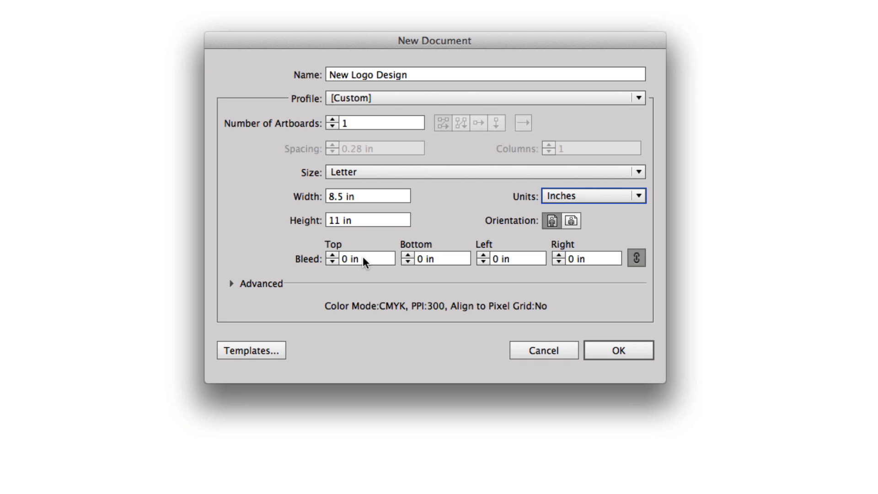
pyautogui.moveTo(334, 259)
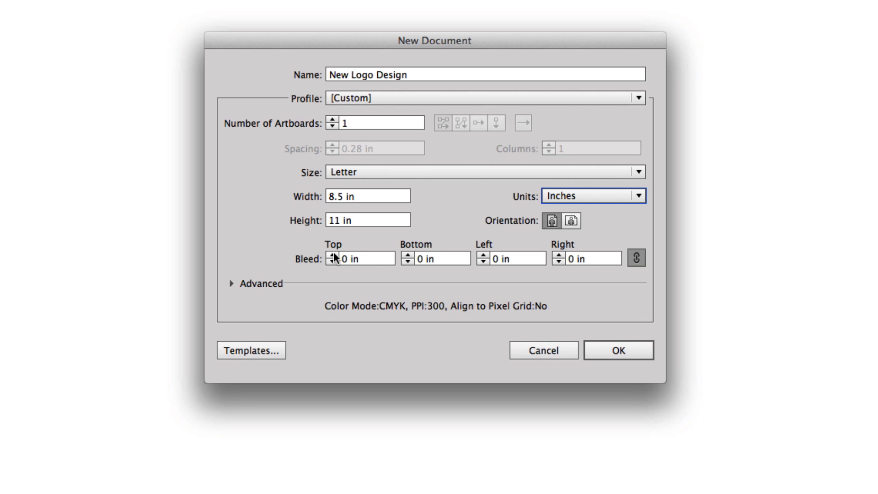
pyautogui.moveTo(637, 259)
pyautogui.write('0.125')
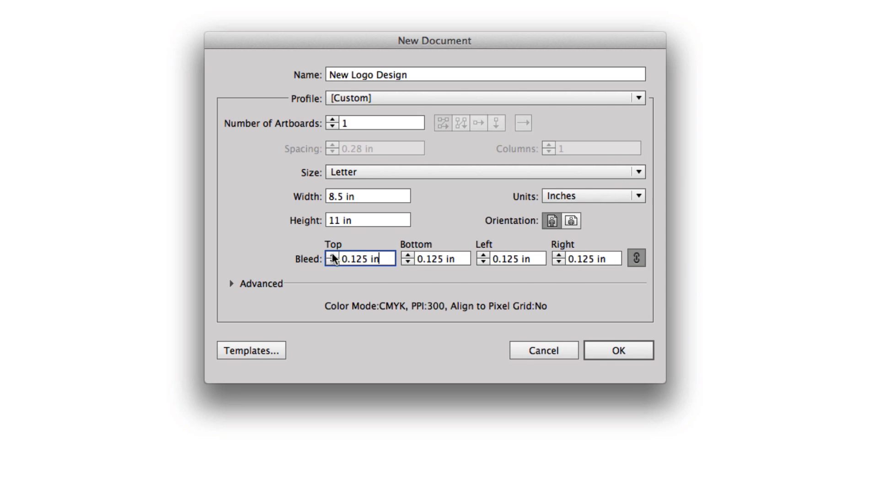
pyautogui.moveTo(394, 275)
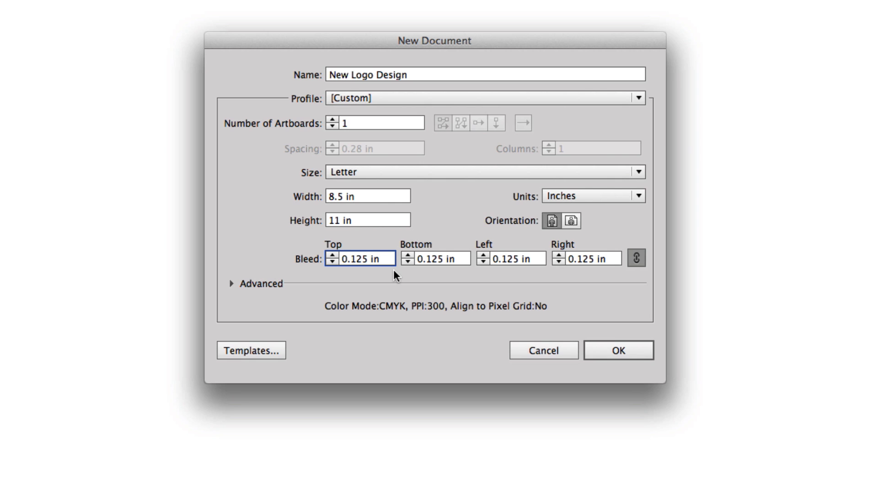
pyautogui.click(331, 255)
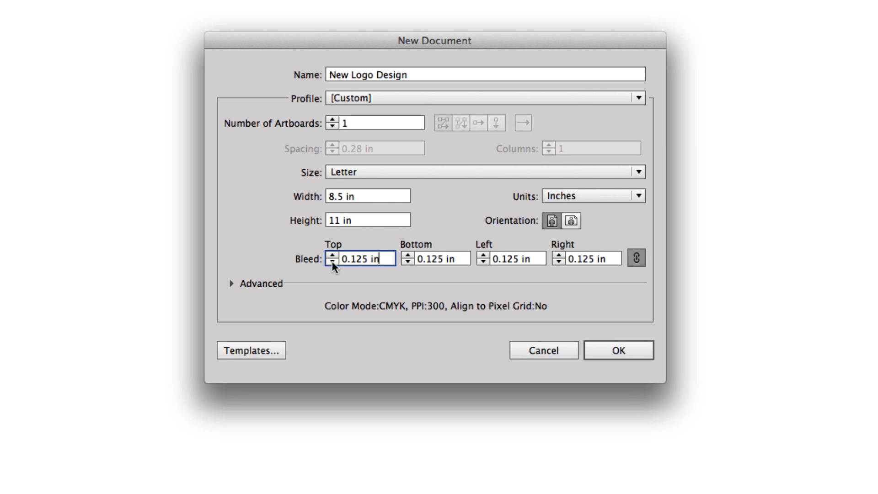
pyautogui.moveTo(218, 291)
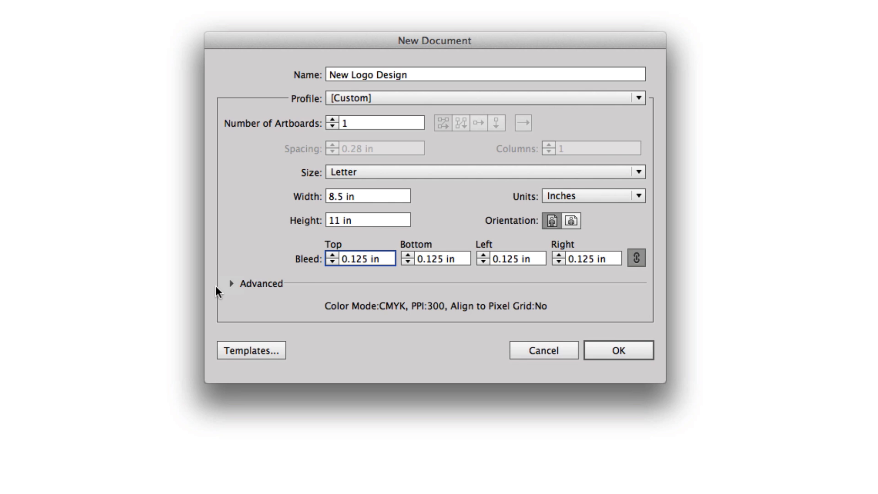
# Confirm CMYK, High (300 ppi) raster effects and Default preview, then create the document
pyautogui.click(231, 283)
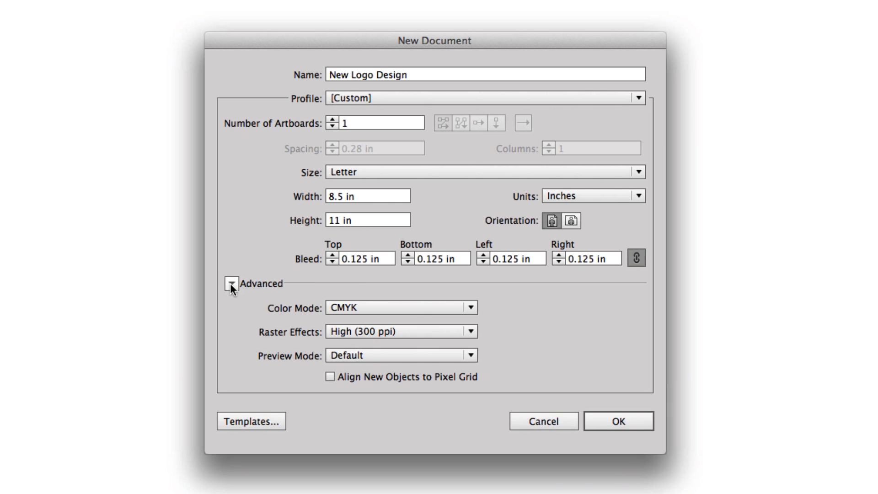
pyautogui.moveTo(452, 304)
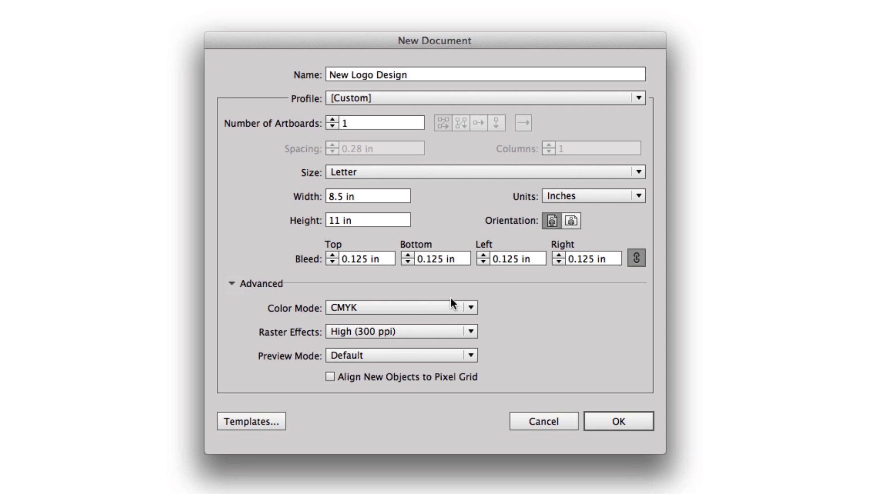
pyautogui.moveTo(358, 219)
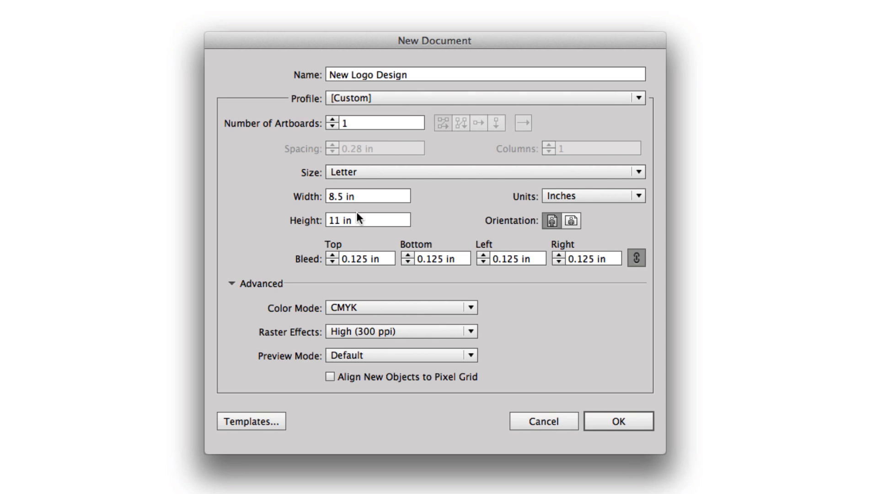
pyautogui.moveTo(376, 328)
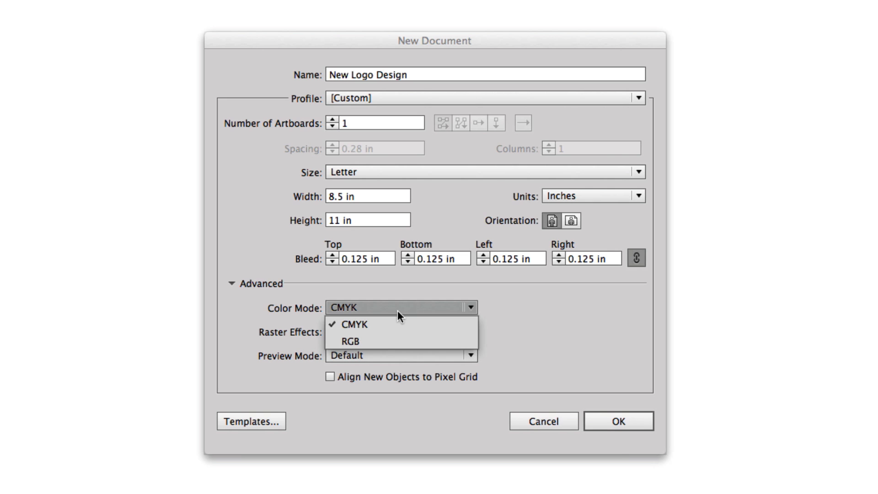
pyautogui.click(355, 324)
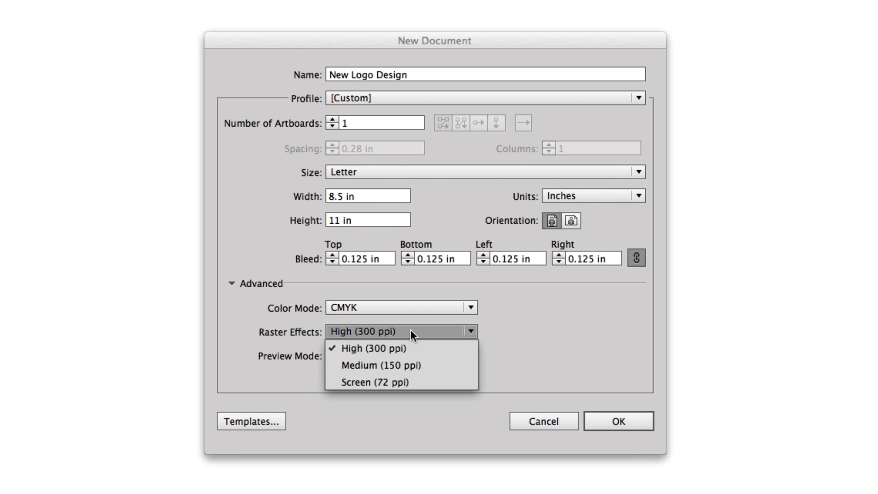
pyautogui.click(372, 349)
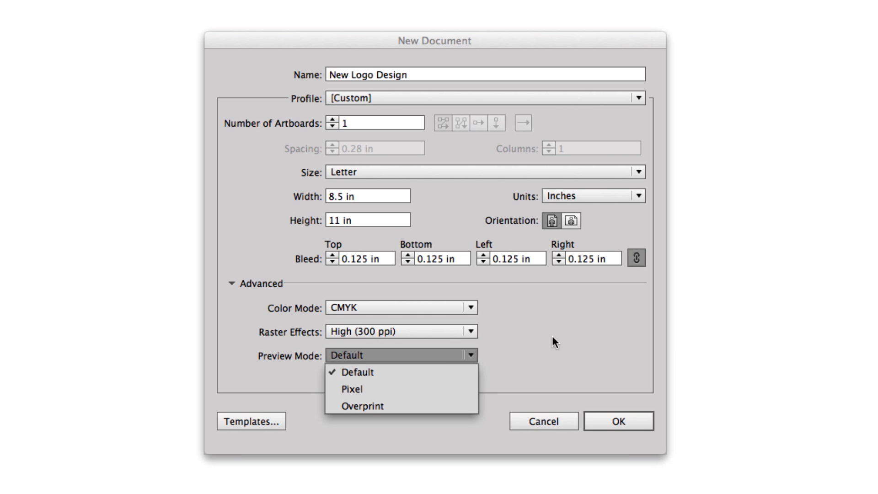
pyautogui.click(357, 371)
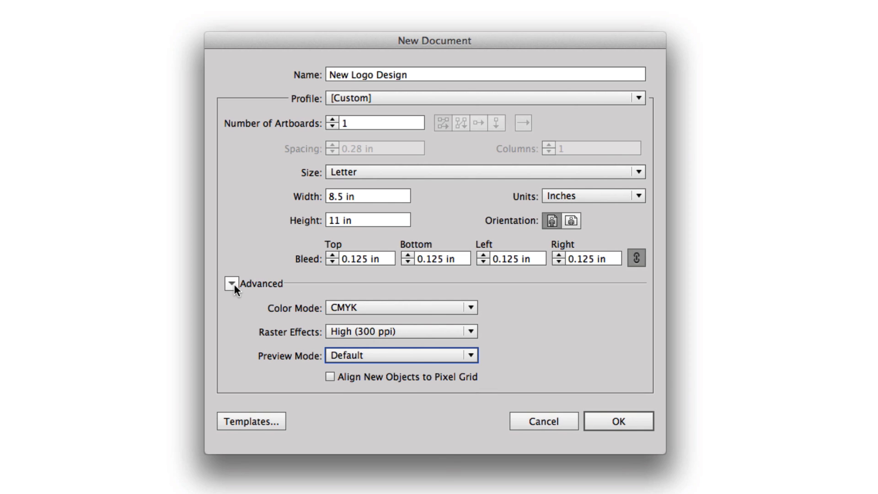
pyautogui.click(231, 284)
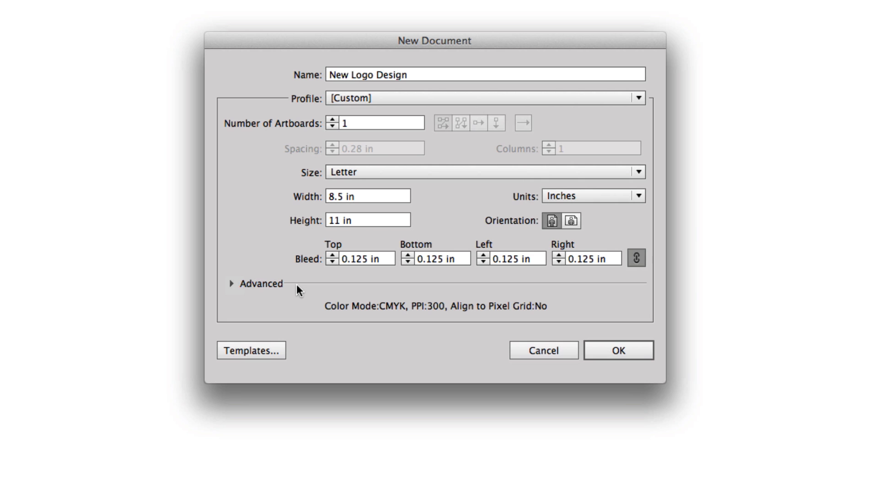
pyautogui.click(619, 350)
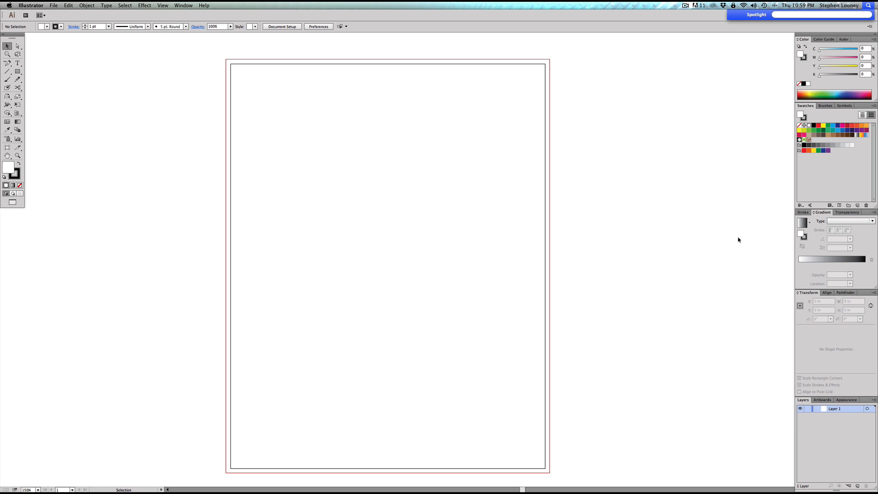
# Toggle guide visibility on the new Letter artboard with Cmd+;
pyautogui.press('cmd+;')
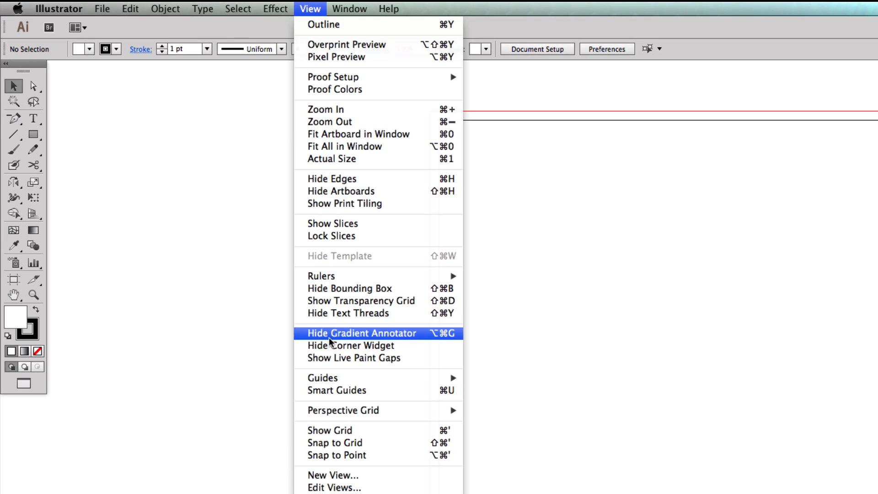
pyautogui.moveTo(322, 377)
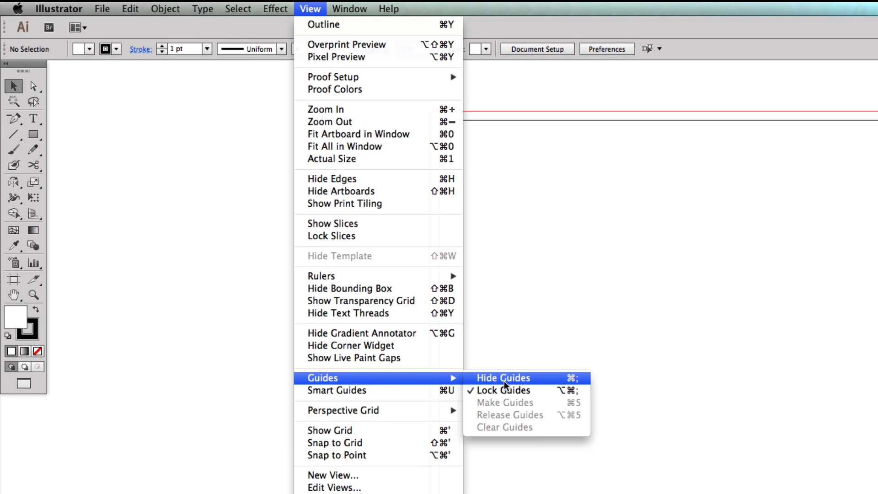
# Hide the red bleed guides via View > Guides > Hide Guides
pyautogui.click(501, 378)
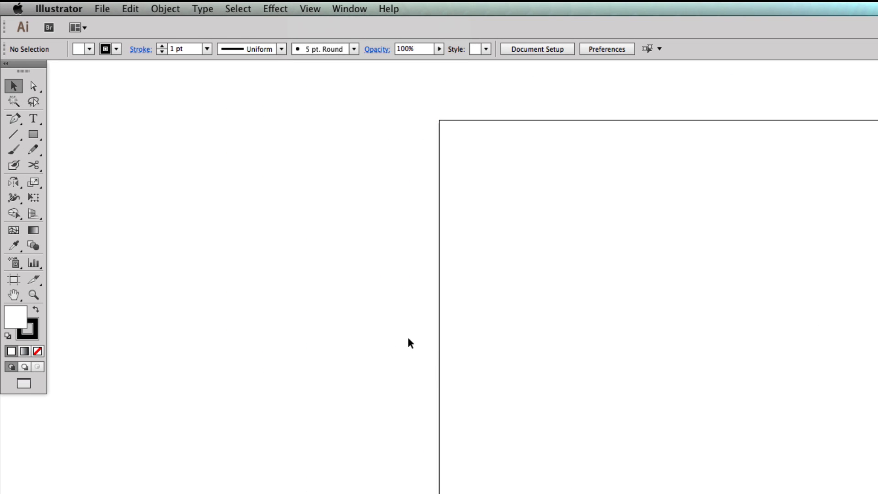